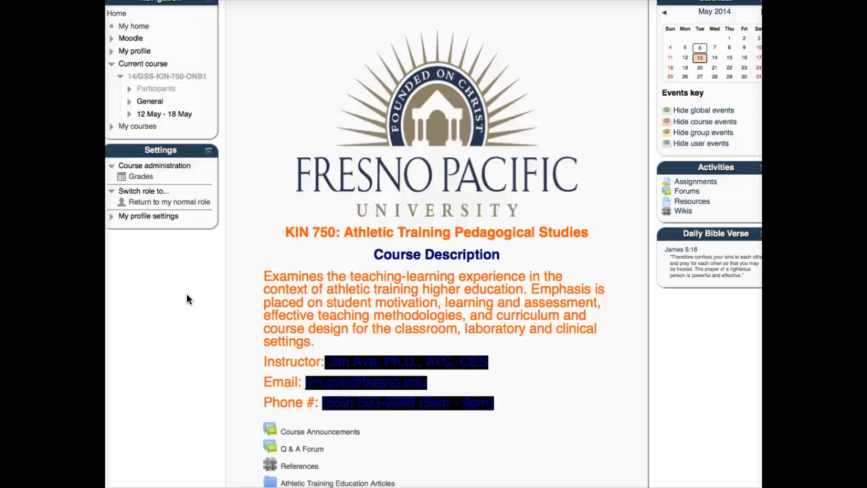
# - Browse the Athletic Training Education Articles folder and its APA Information subfolder
pyautogui.scroll(-3)
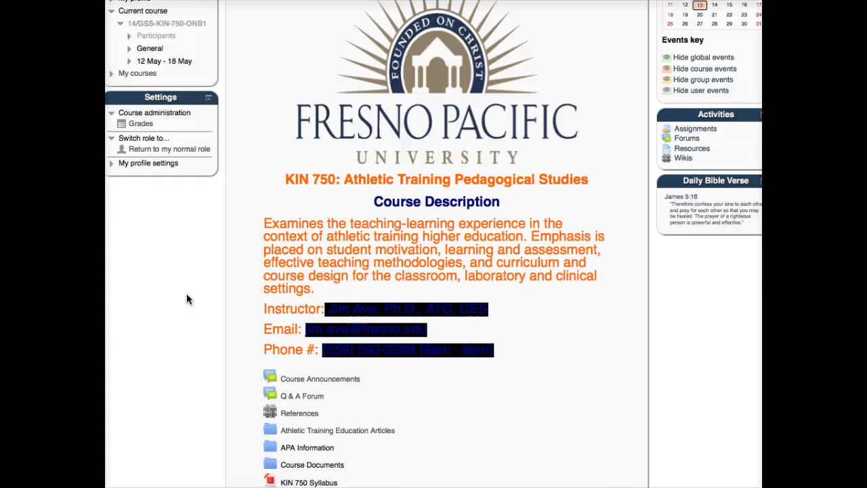
pyautogui.scroll(-3)
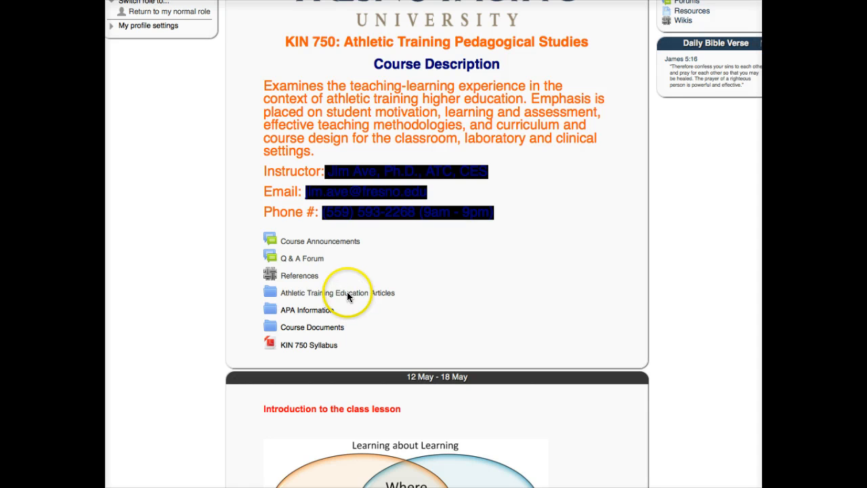
pyautogui.moveTo(339, 298)
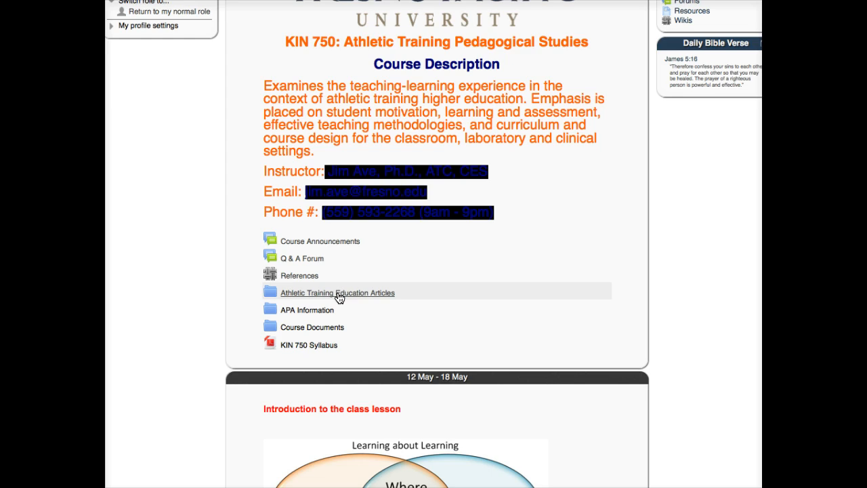
pyautogui.click(337, 292)
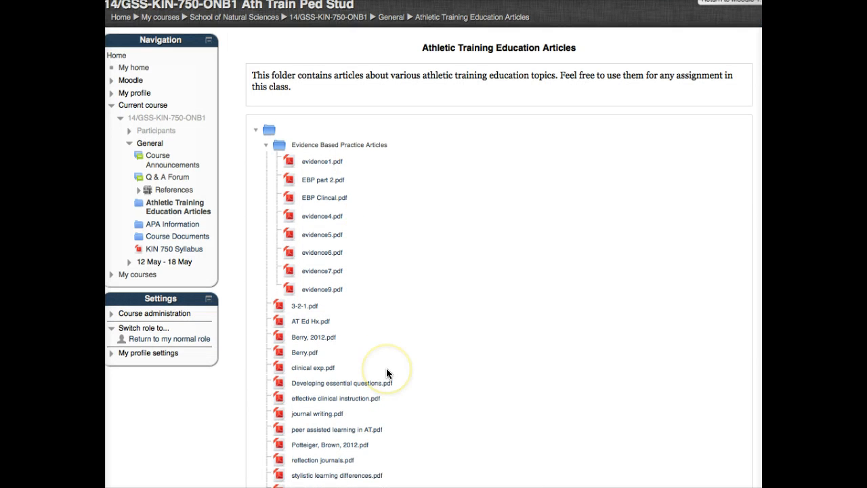
pyautogui.moveTo(231, 184)
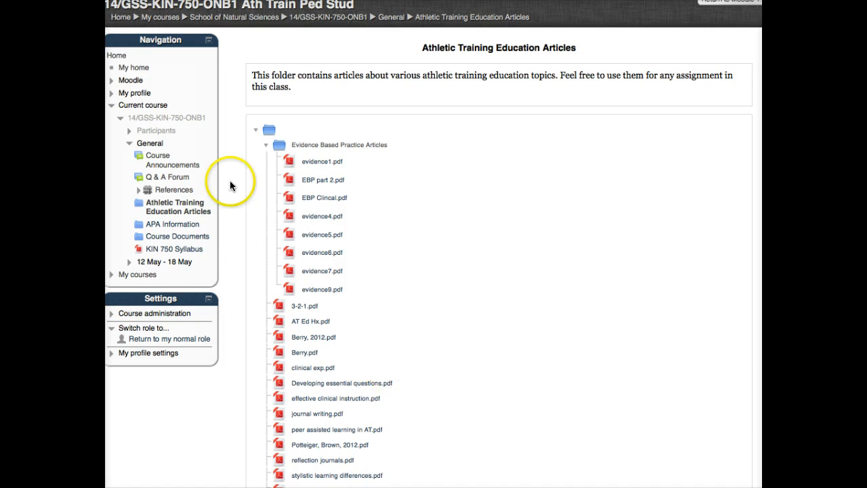
pyautogui.moveTo(173, 225)
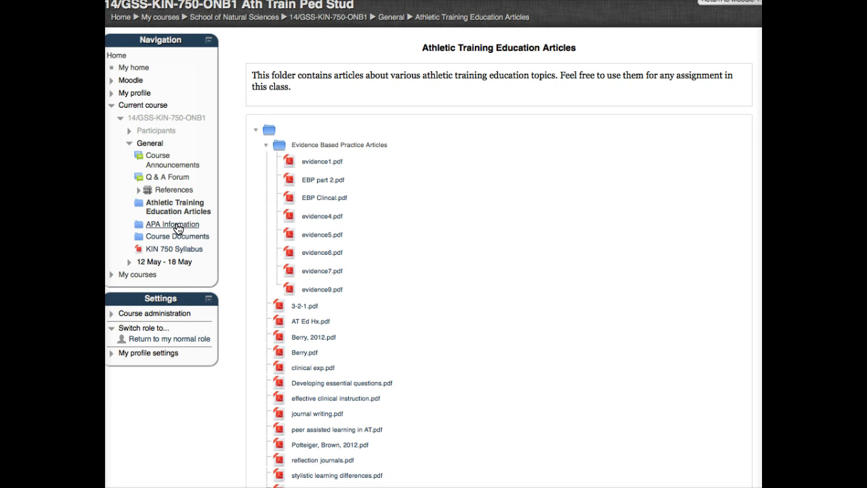
pyautogui.click(170, 224)
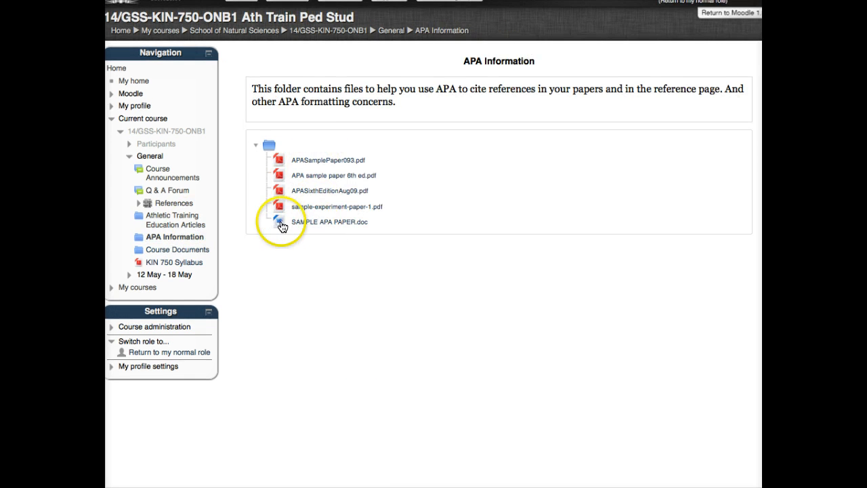
pyautogui.moveTo(256, 244)
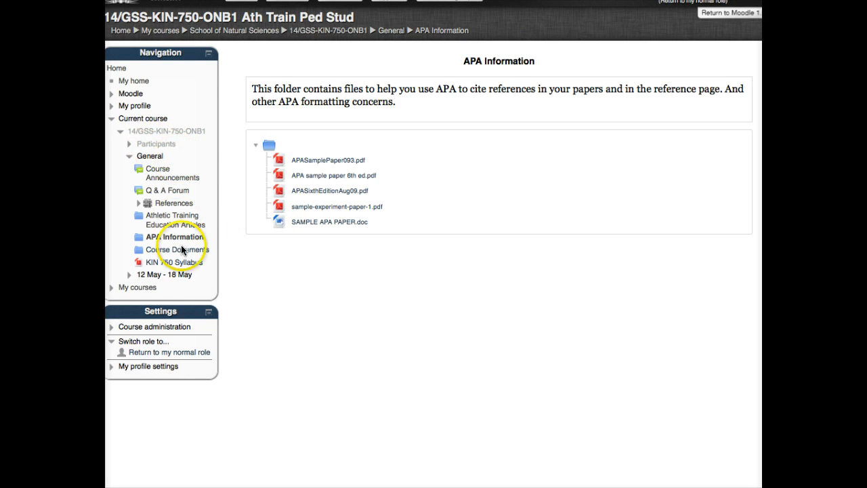
pyautogui.moveTo(175, 130)
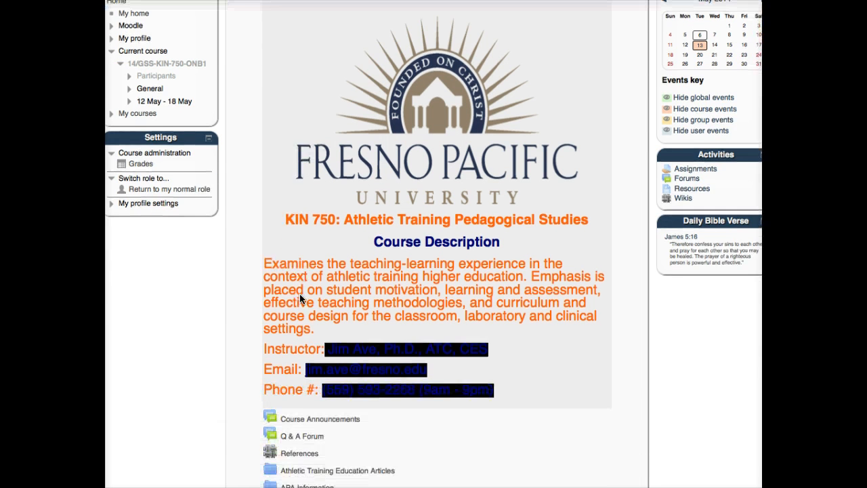
pyautogui.scroll(-3)
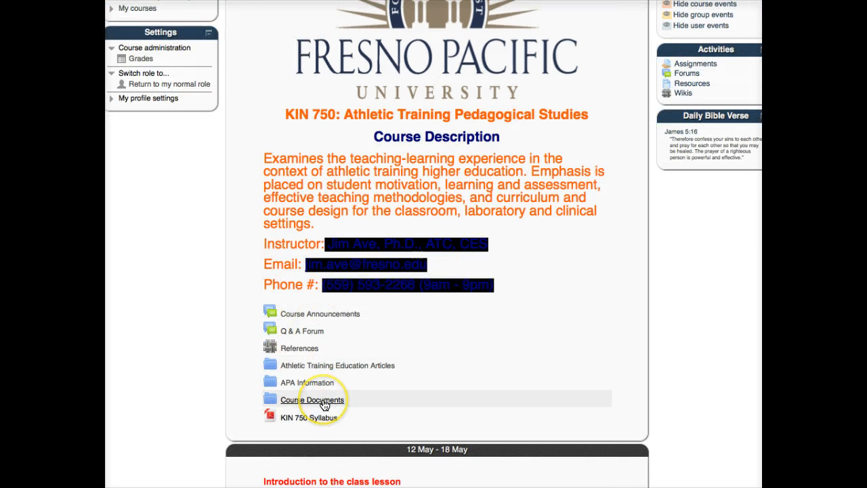
pyautogui.moveTo(344, 366)
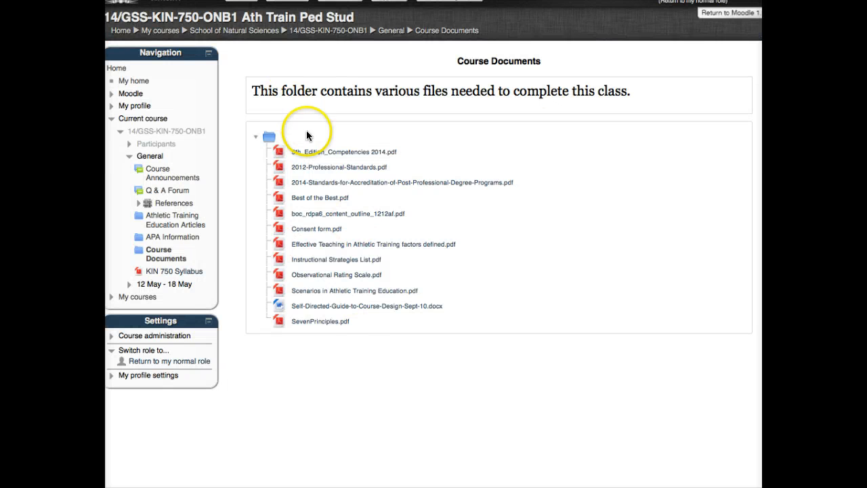
pyautogui.moveTo(326, 311)
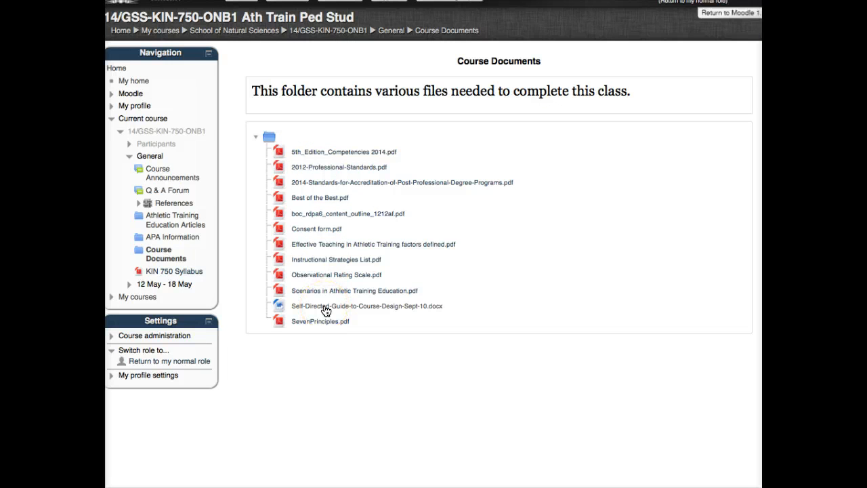
pyautogui.moveTo(335, 233)
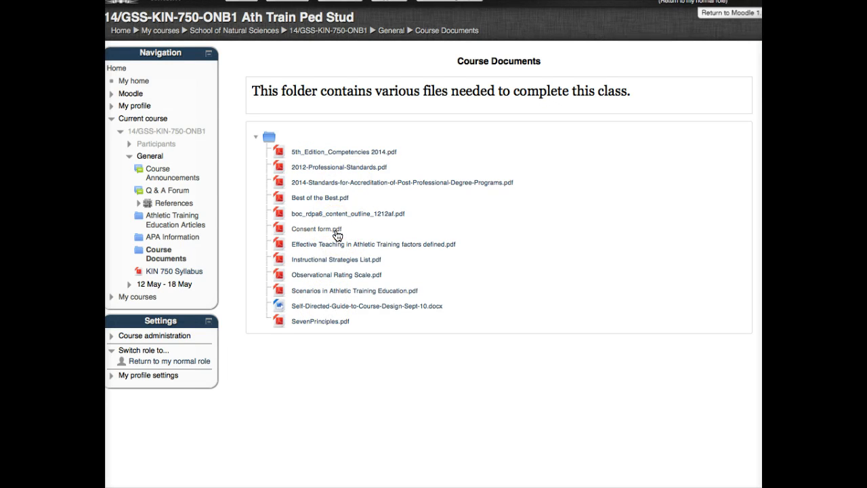
pyautogui.moveTo(216, 203)
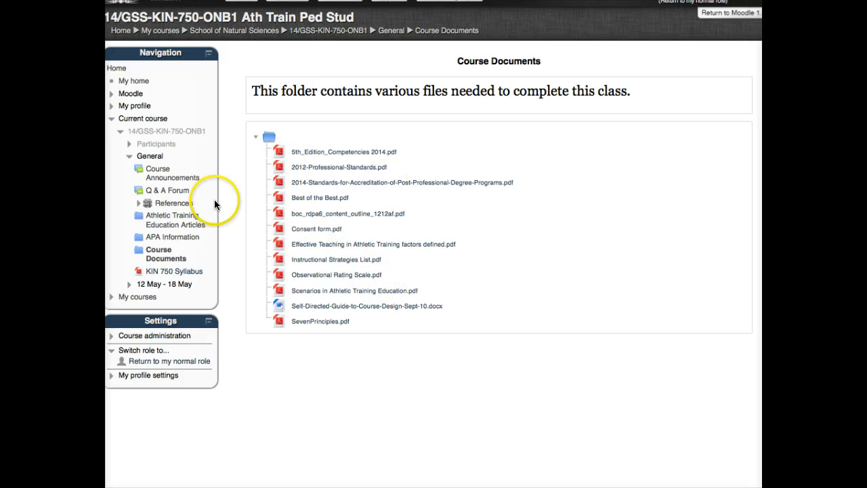
# - Return to the KIN 750 course home and enter the Introduction to the class book
pyautogui.click(120, 132)
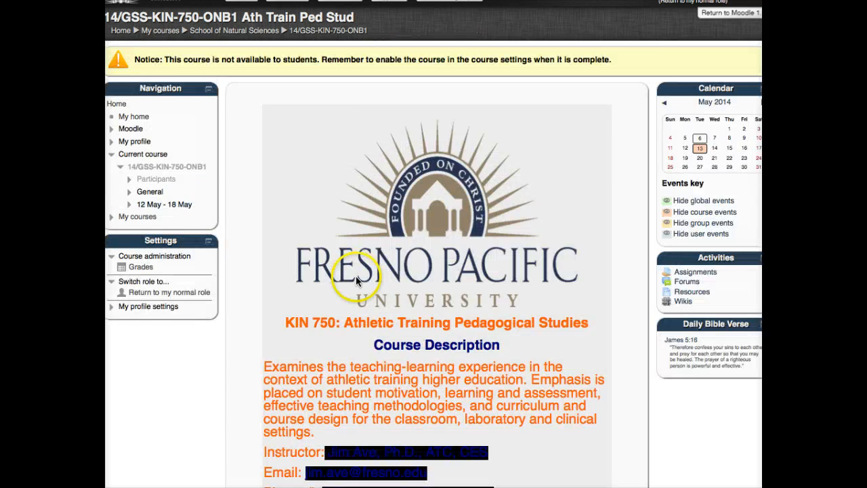
pyautogui.scroll(-3)
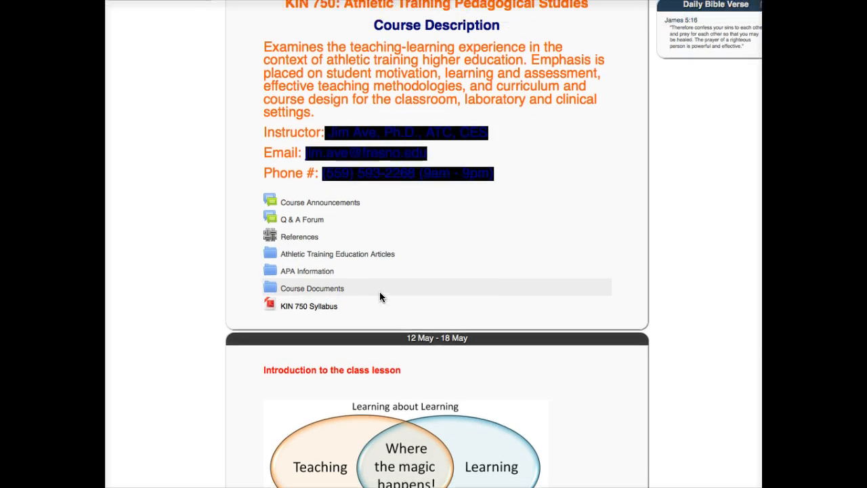
pyautogui.scroll(-3)
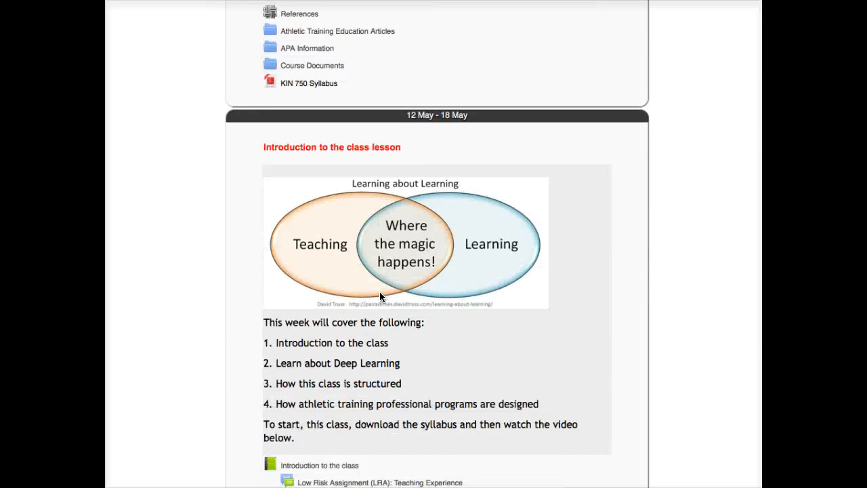
pyautogui.scroll(-3)
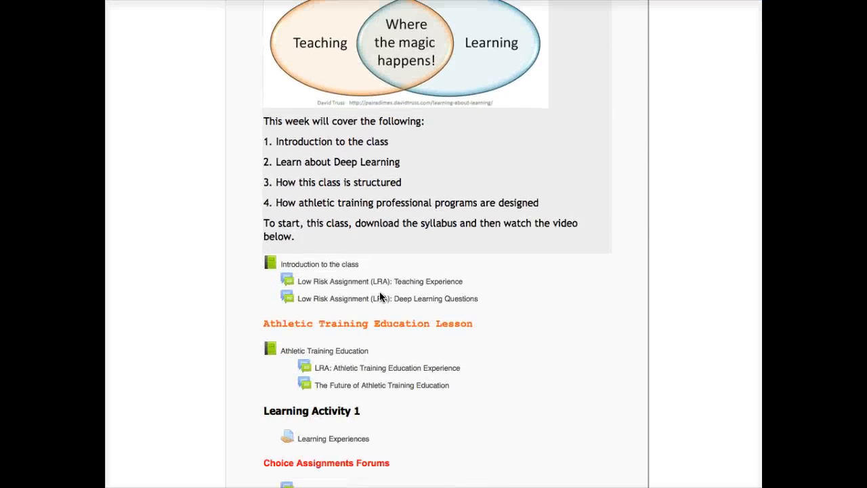
pyautogui.scroll(-3)
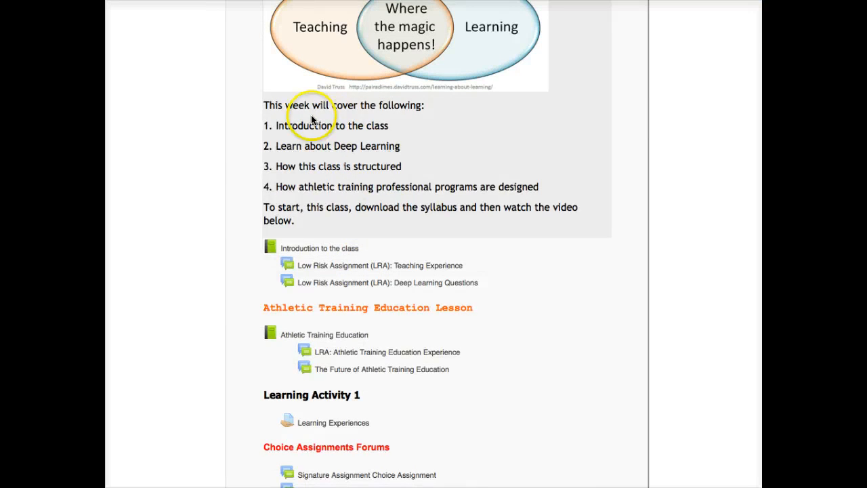
pyautogui.moveTo(320, 255)
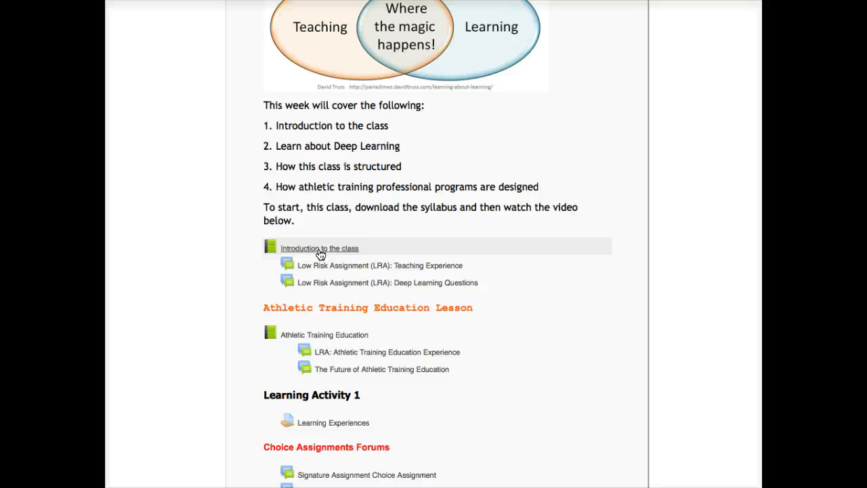
pyautogui.click(320, 248)
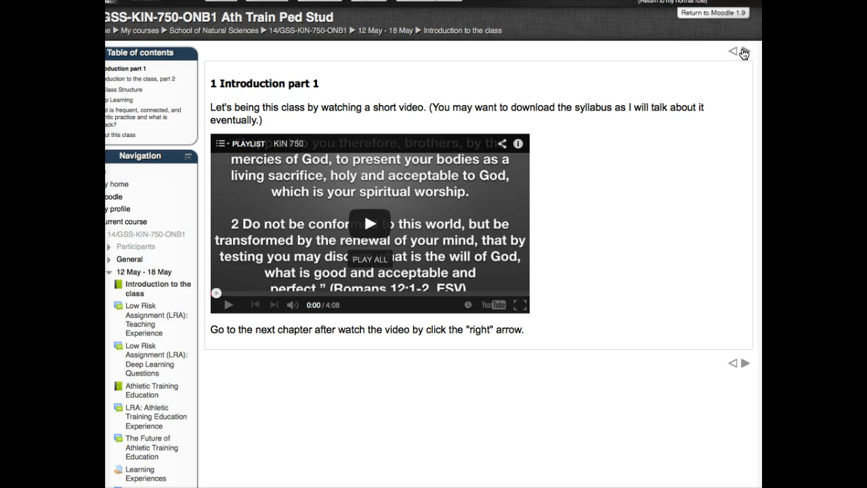
# - Play the Introduction part 1 video, then move to the part 2 chapter and start its video
pyautogui.click(743, 51)
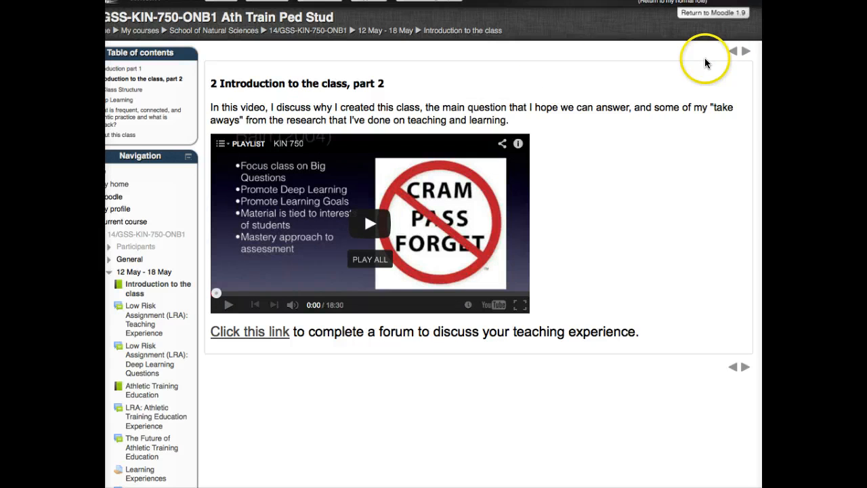
pyautogui.moveTo(484, 273)
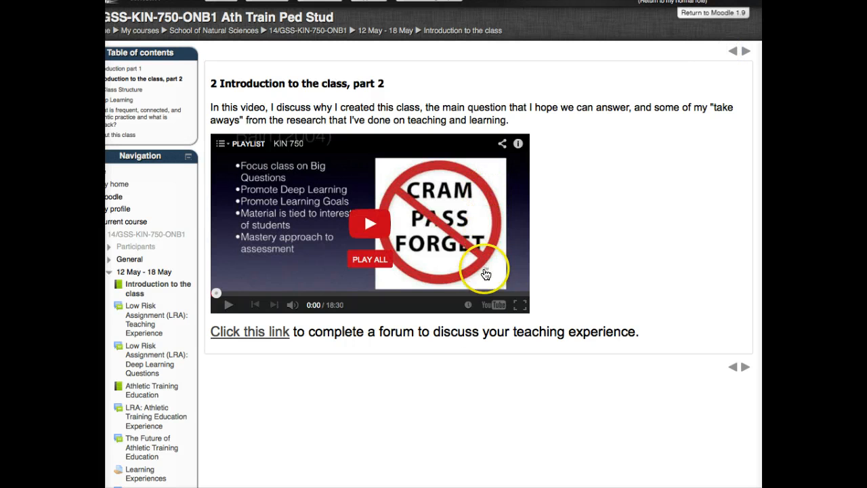
pyautogui.click(732, 51)
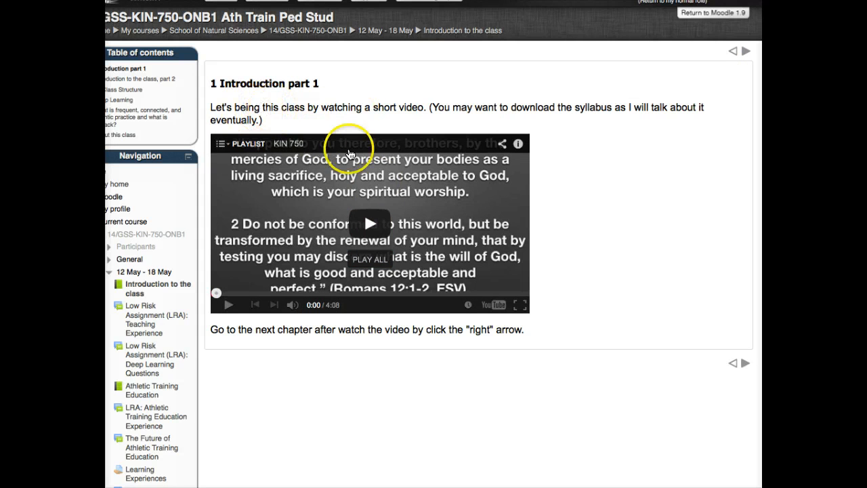
pyautogui.click(369, 224)
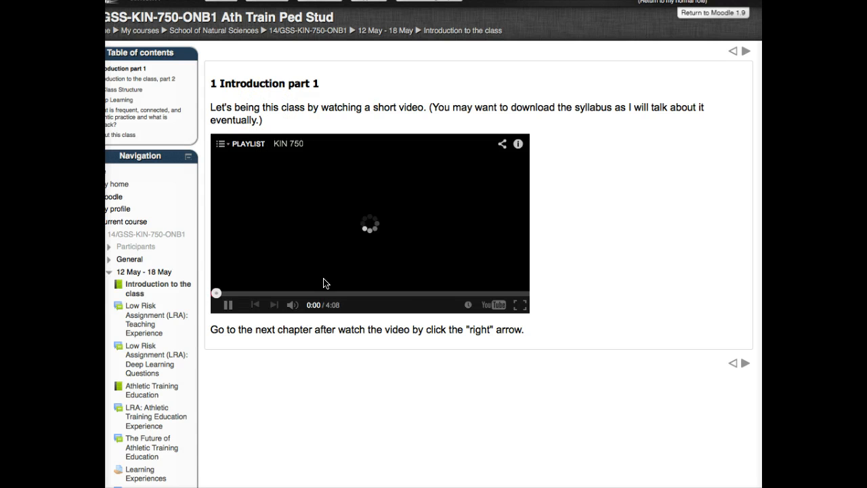
pyautogui.click(230, 305)
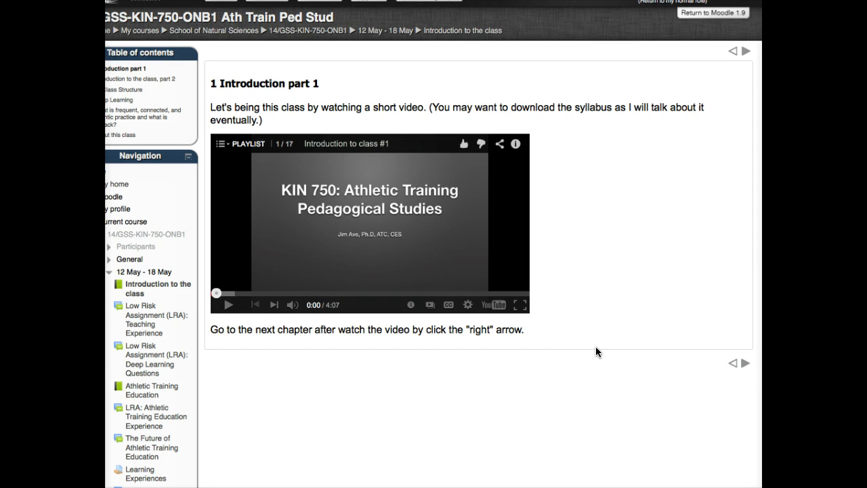
pyautogui.click(748, 52)
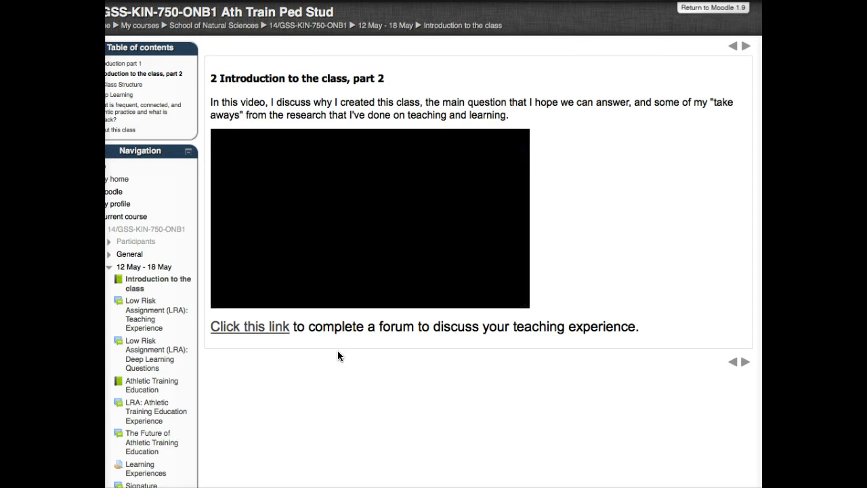
pyautogui.click(250, 326)
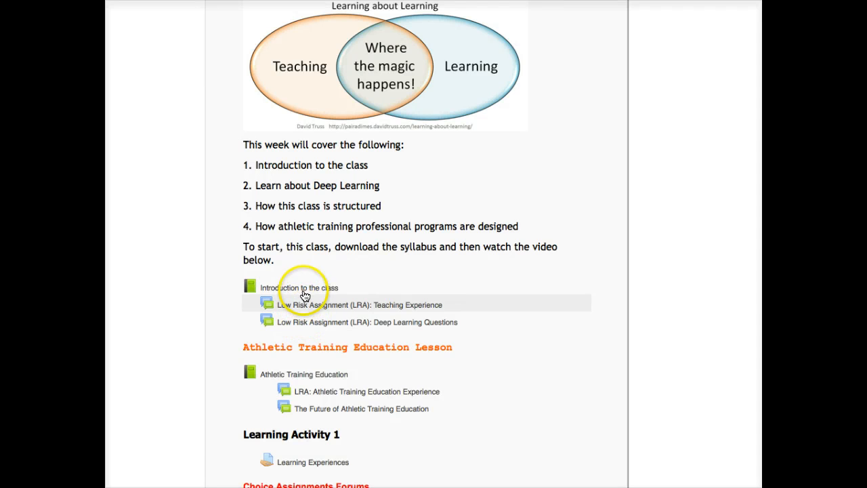
pyautogui.moveTo(305, 290)
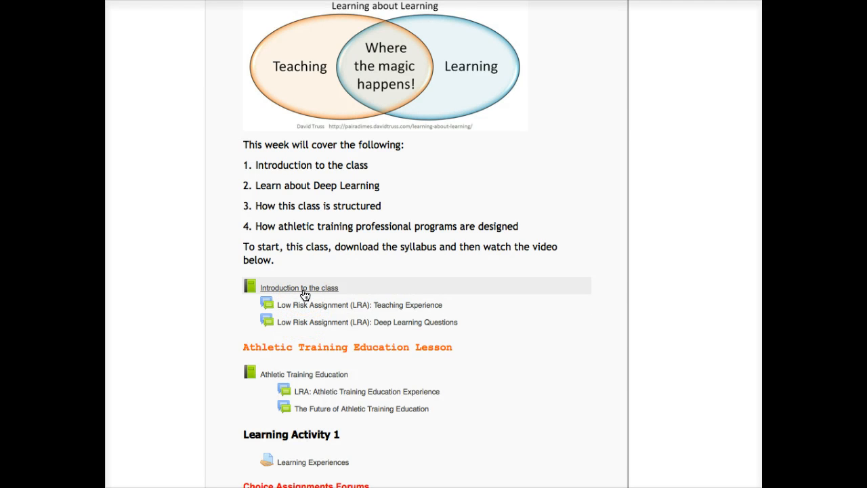
# - Scroll the course page to the 12–18 May lessons, assignments and forums
pyautogui.scroll(-3)
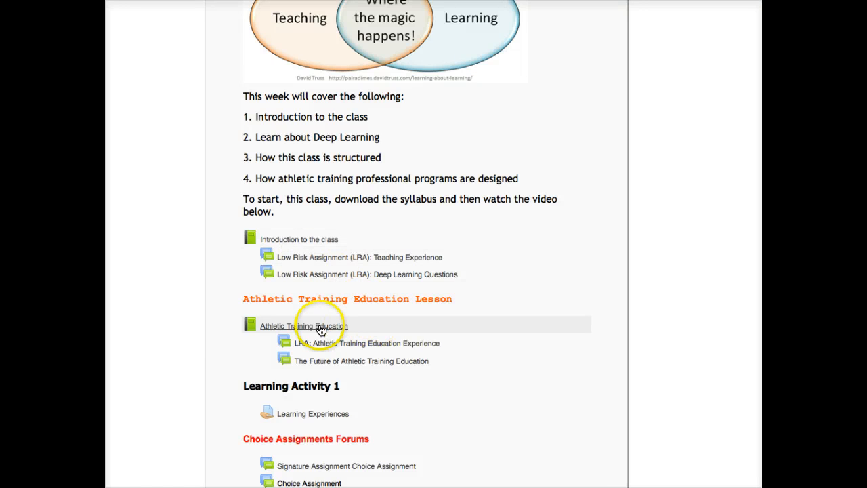
pyautogui.moveTo(346, 366)
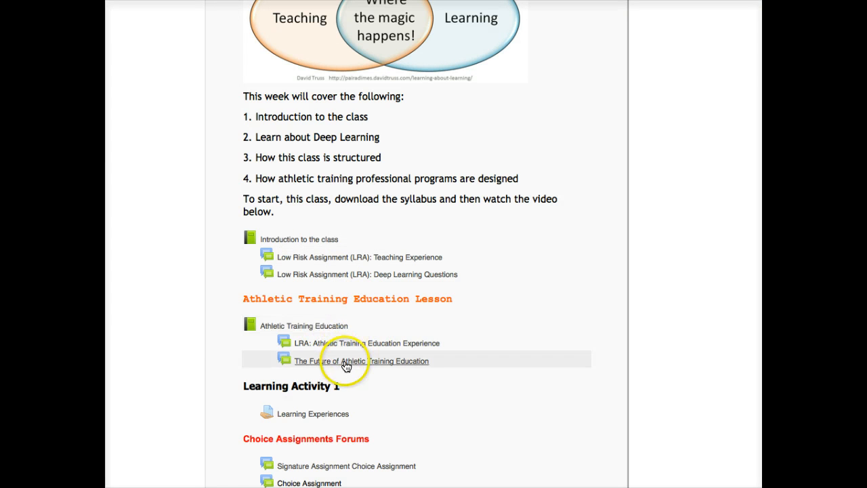
pyautogui.moveTo(314, 419)
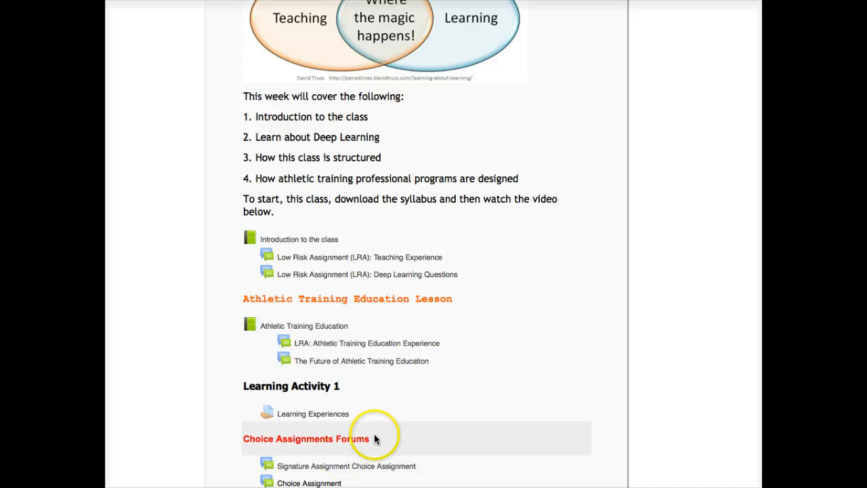
pyautogui.moveTo(427, 428)
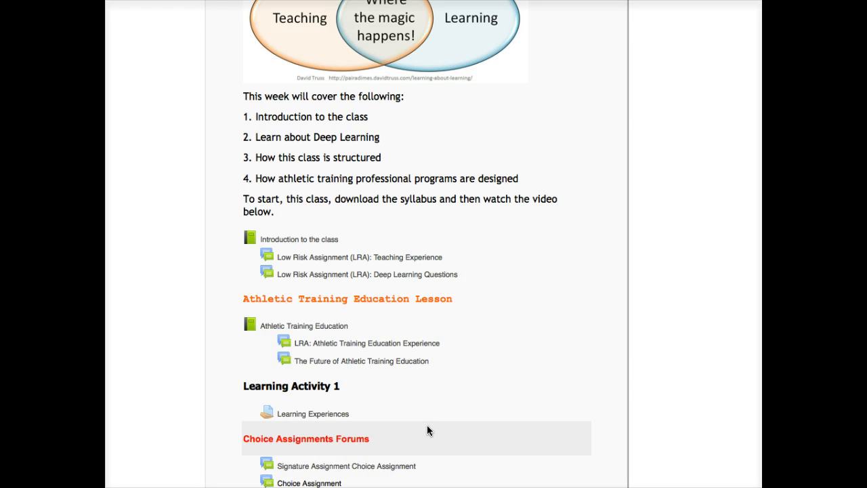
pyautogui.moveTo(322, 241)
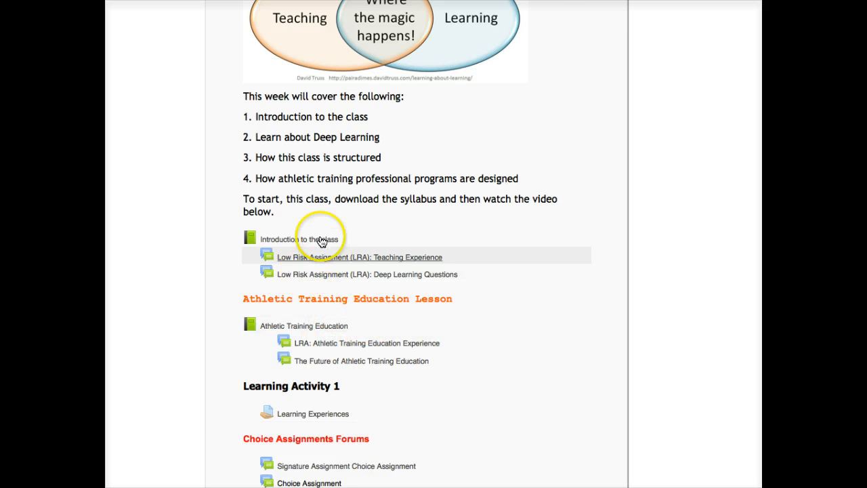
pyautogui.moveTo(332, 286)
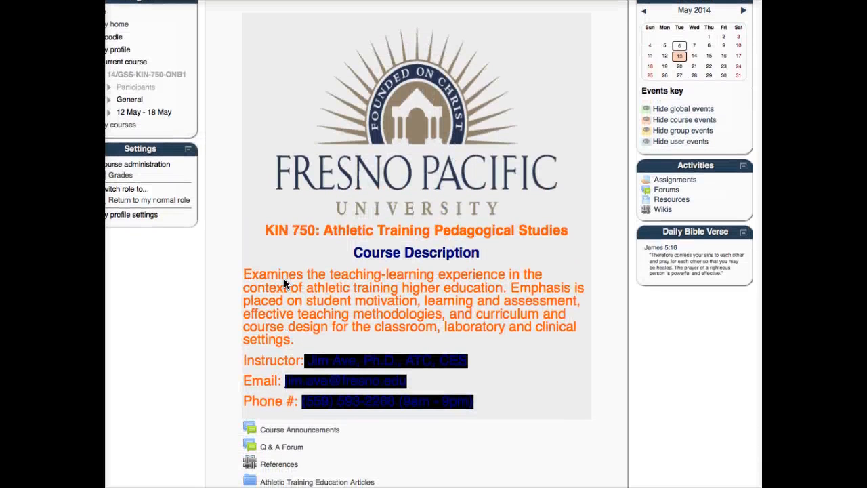
# - Scroll the course home to show the description, resource links and syllabus
pyautogui.scroll(-3)
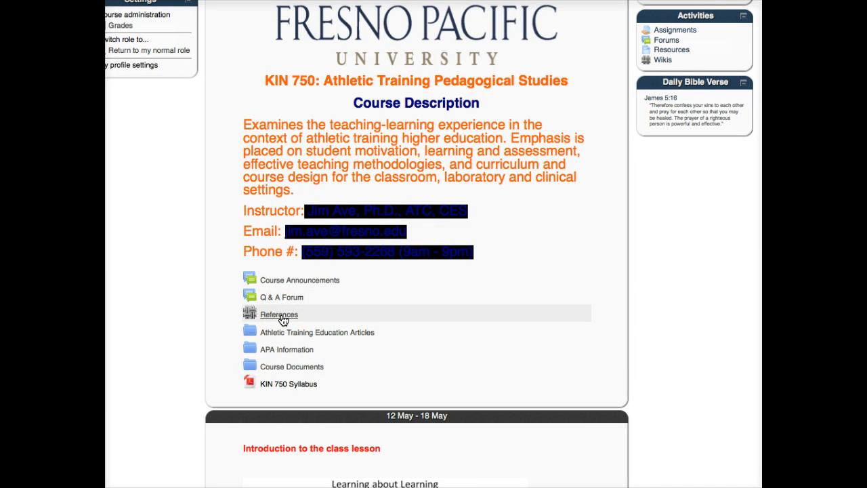
pyautogui.moveTo(276, 326)
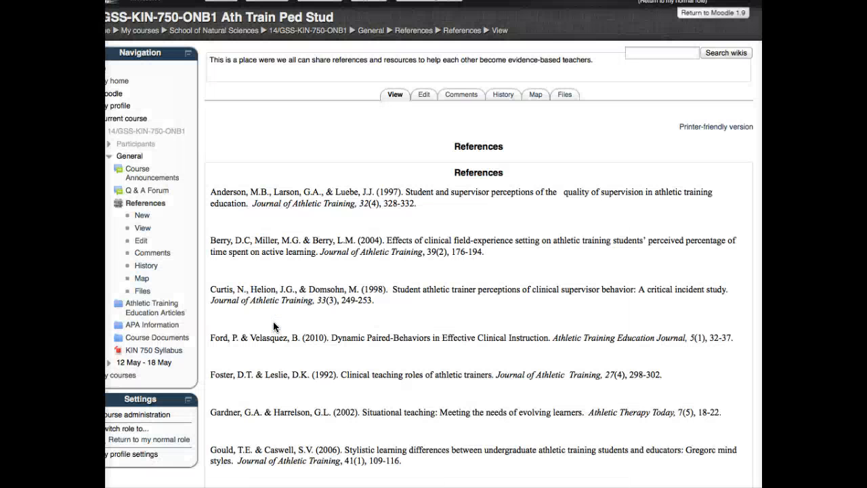
# - Scroll through the References wiki citations from Anderson through Henning
pyautogui.scroll(-3)
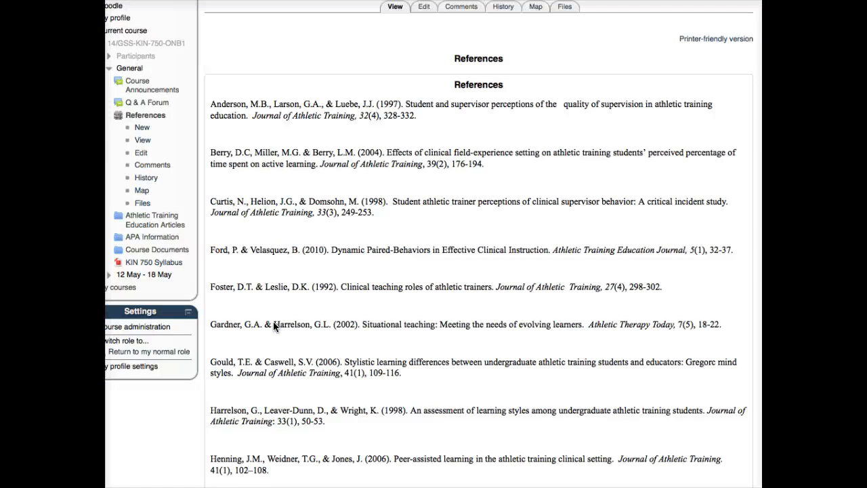
pyautogui.scroll(-3)
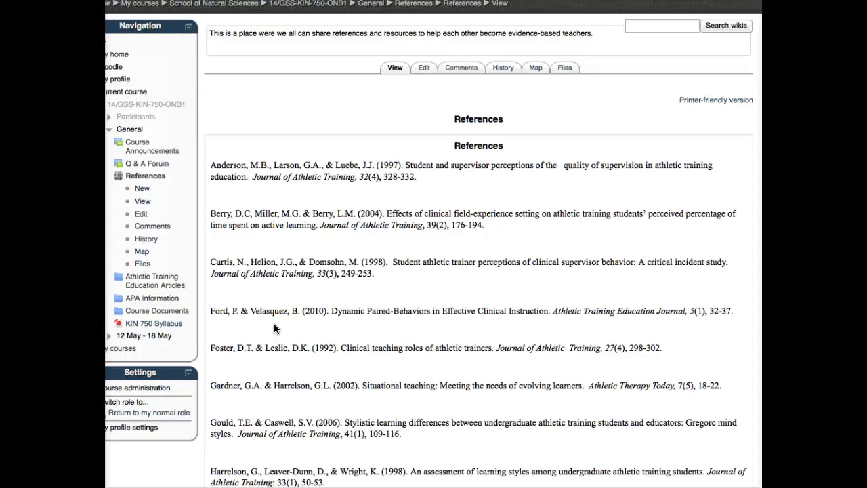
pyautogui.scroll(-3)
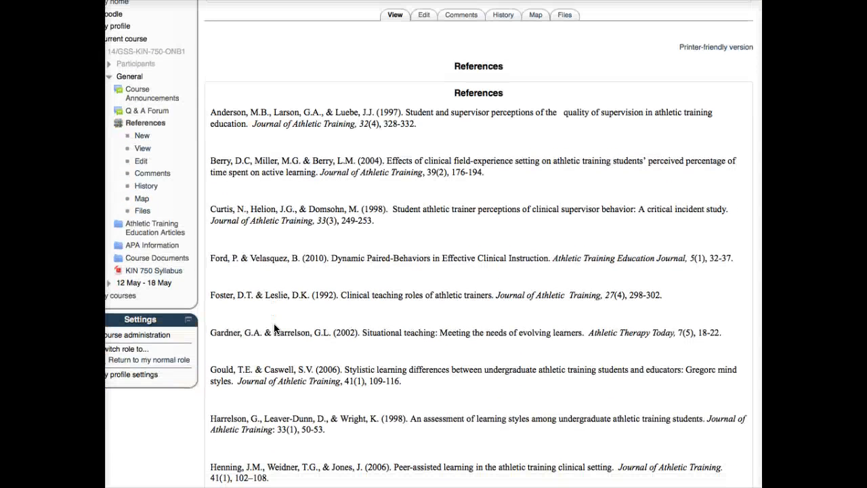
pyautogui.moveTo(157, 234)
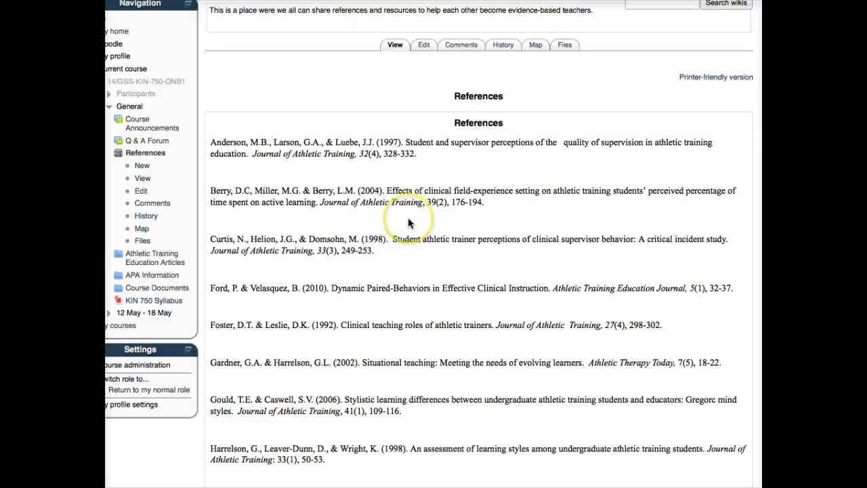
pyautogui.scroll(-3)
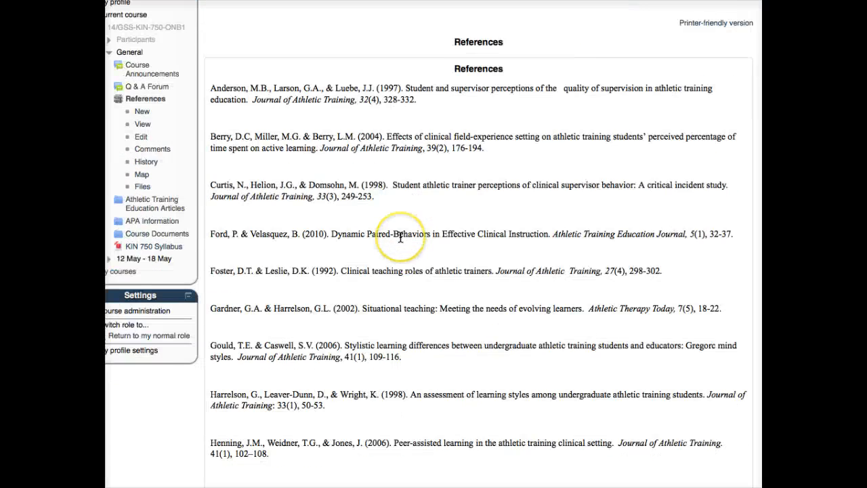
pyautogui.scroll(-3)
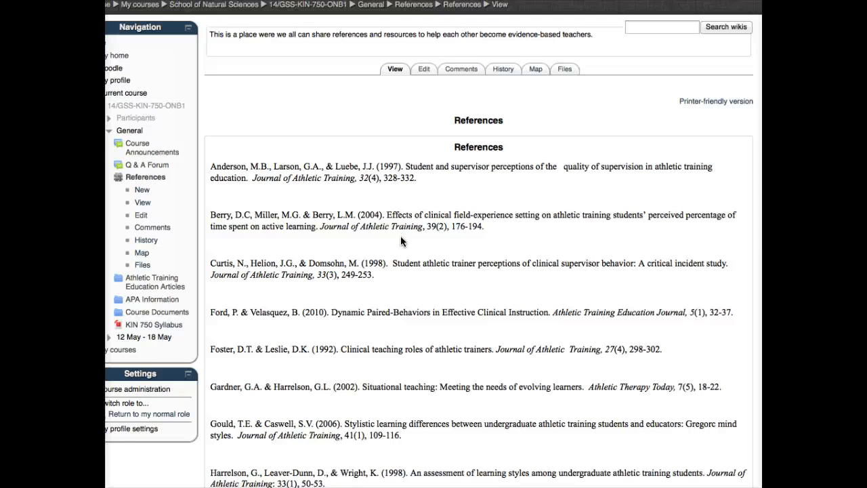
pyautogui.scroll(-3)
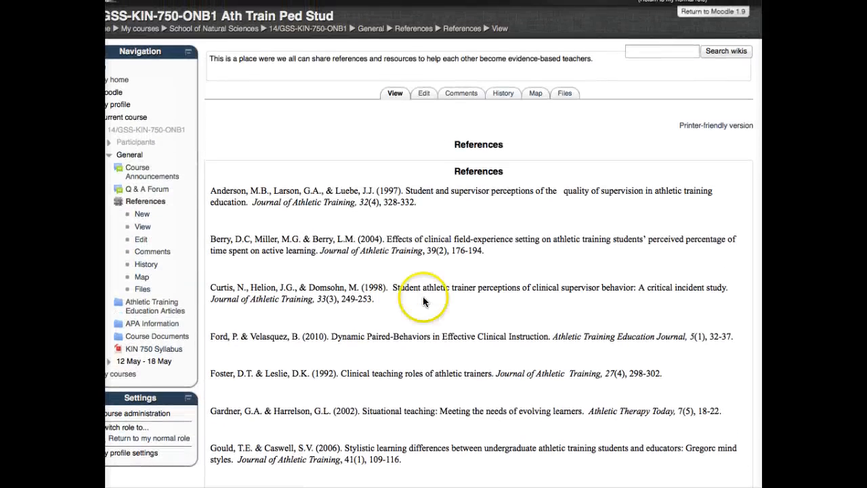
pyautogui.moveTo(221, 192)
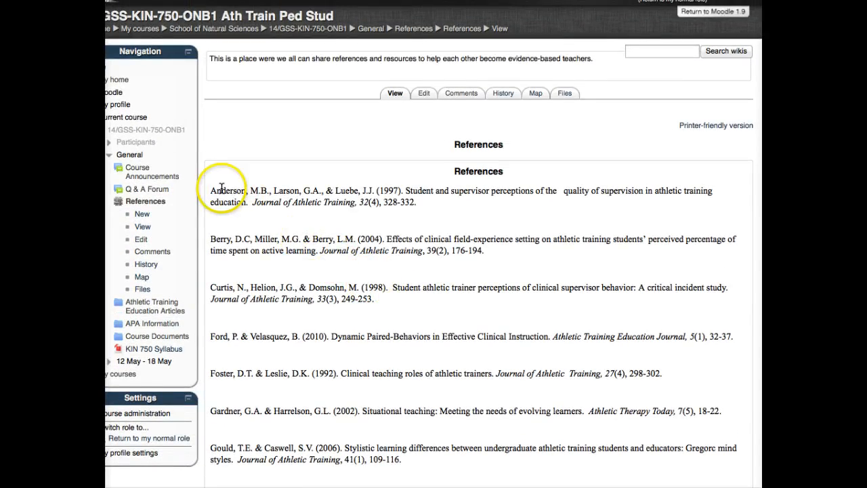
pyautogui.moveTo(157, 197)
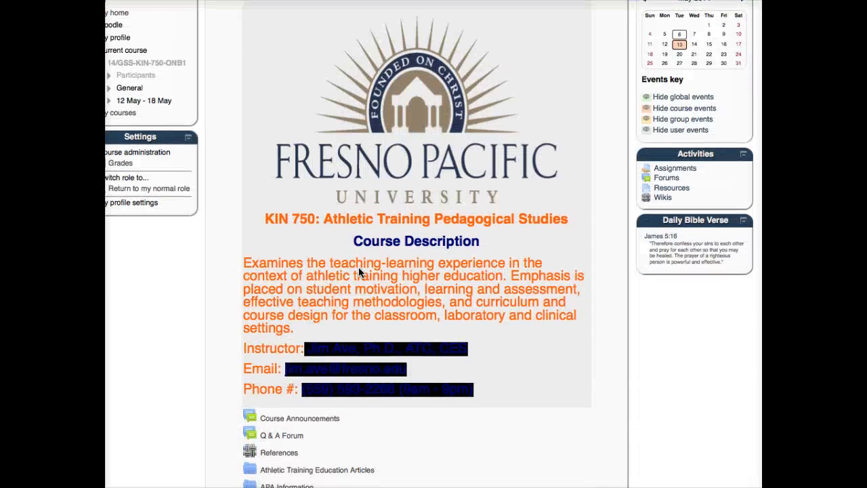
# - Scroll down the course home to the 12–18 May Introduction to the class lesson and assignments
pyautogui.scroll(-3)
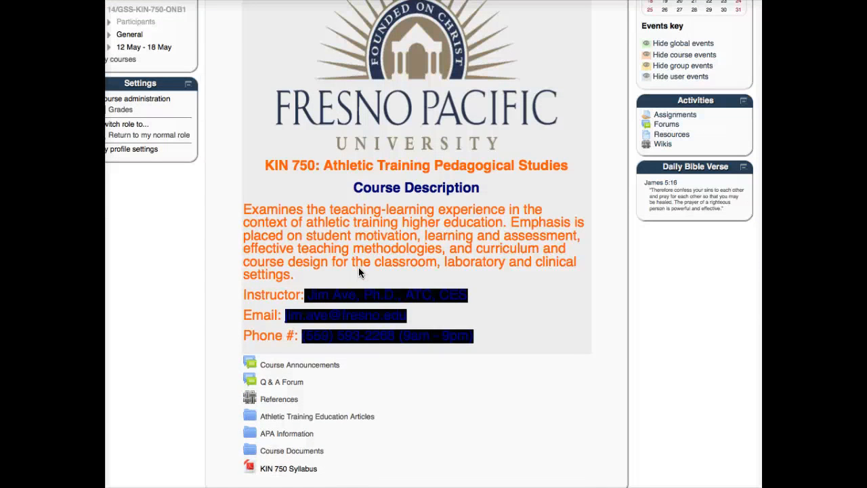
pyautogui.scroll(-3)
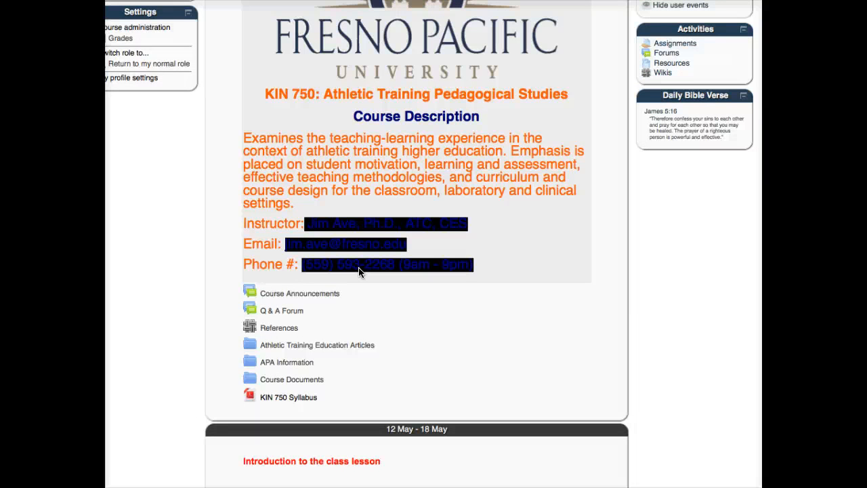
pyautogui.scroll(-3)
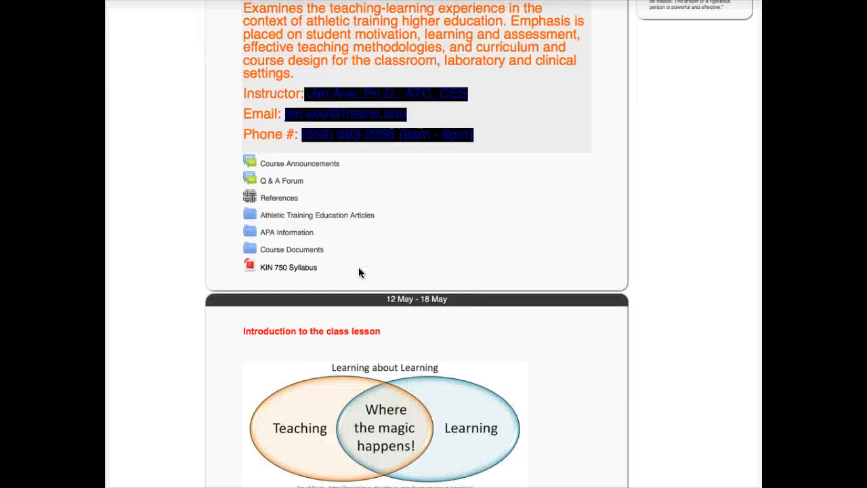
pyautogui.scroll(-3)
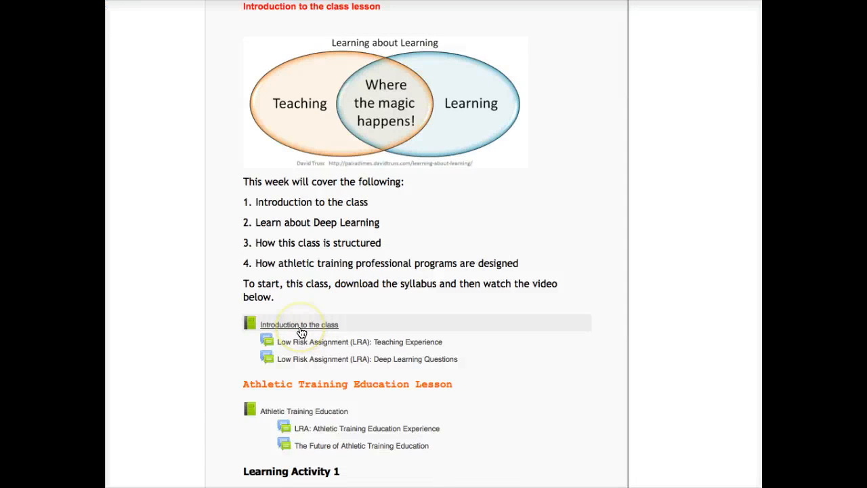